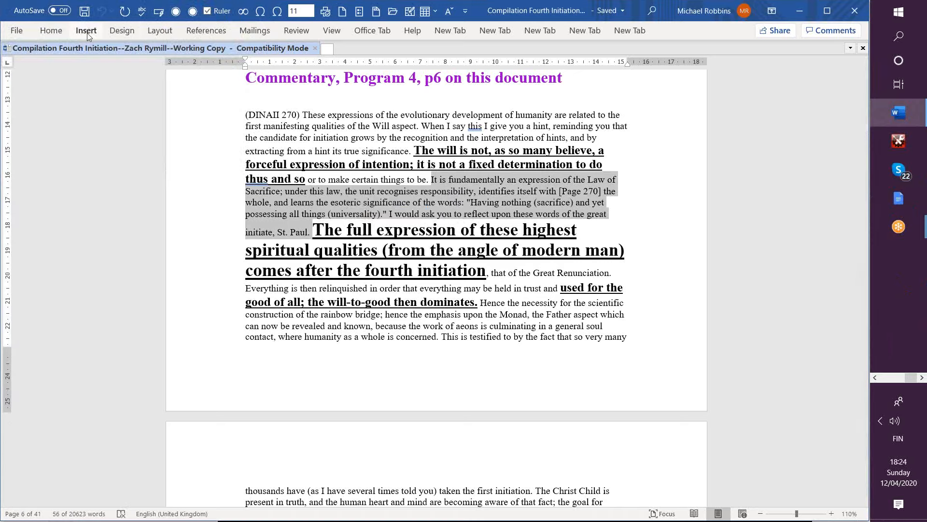
Step: Format the Law of Sacrifice passage in Verdana 16 with yellow highlighting
left_click(51, 30)
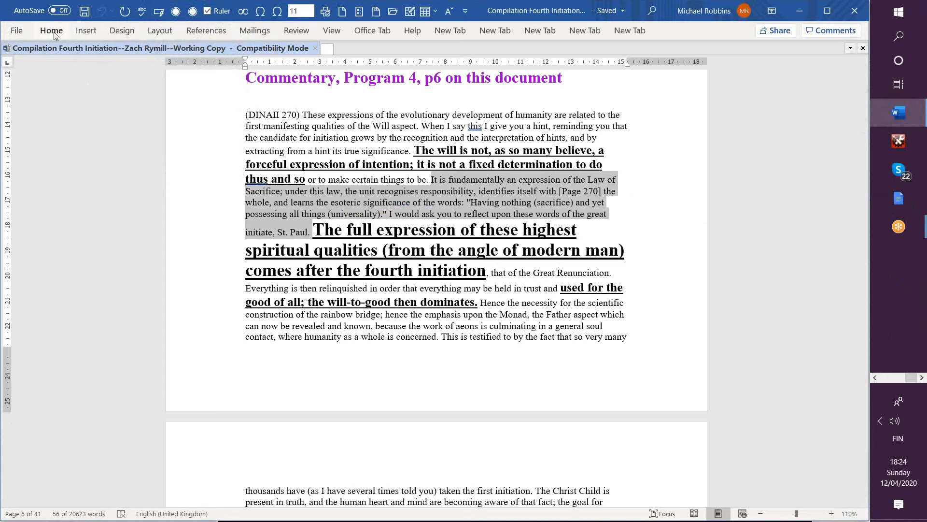
left_click(51, 30)
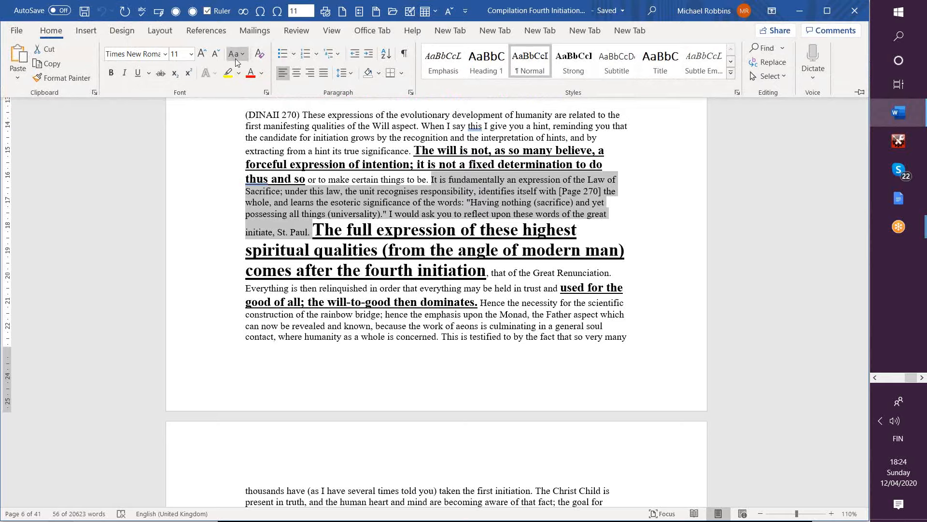
mouse_move(140, 54)
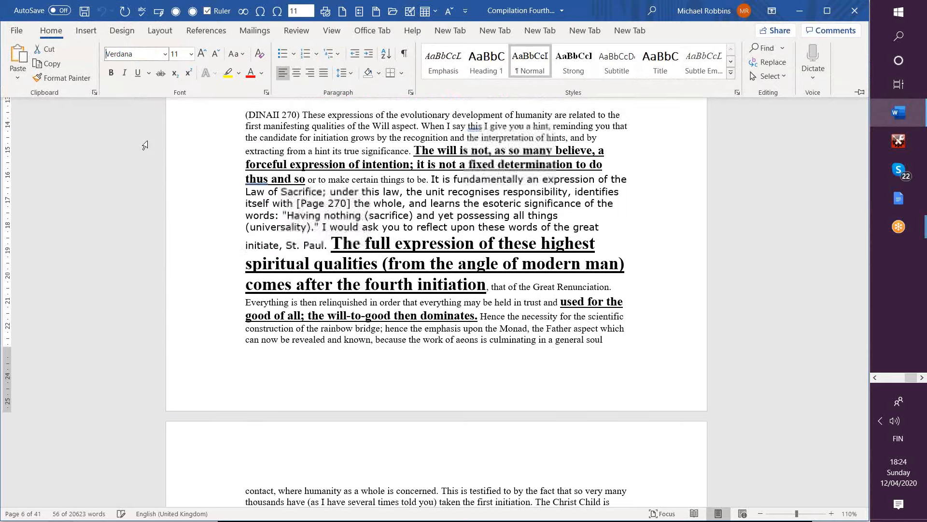
left_click(201, 54)
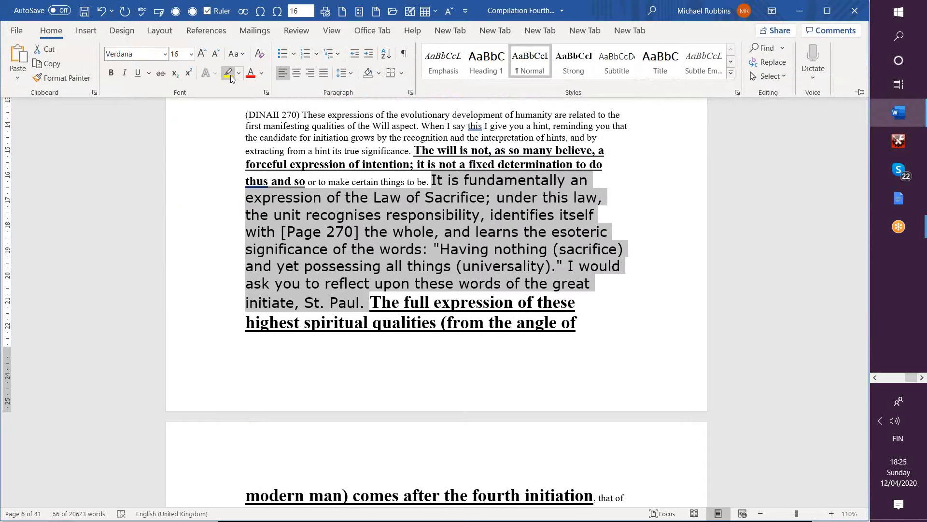
left_click(228, 73)
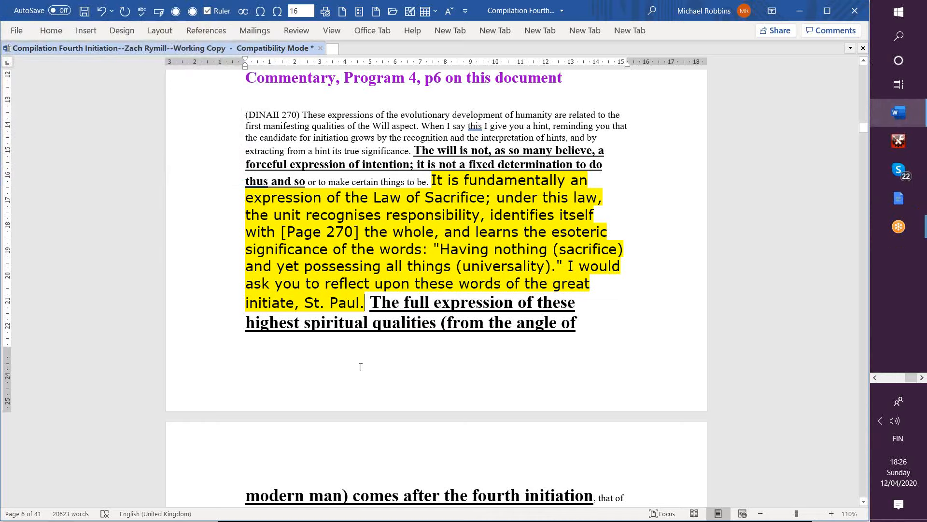
Step: Scroll down to the top of page 7 where the passage continues
scroll("down", 3)
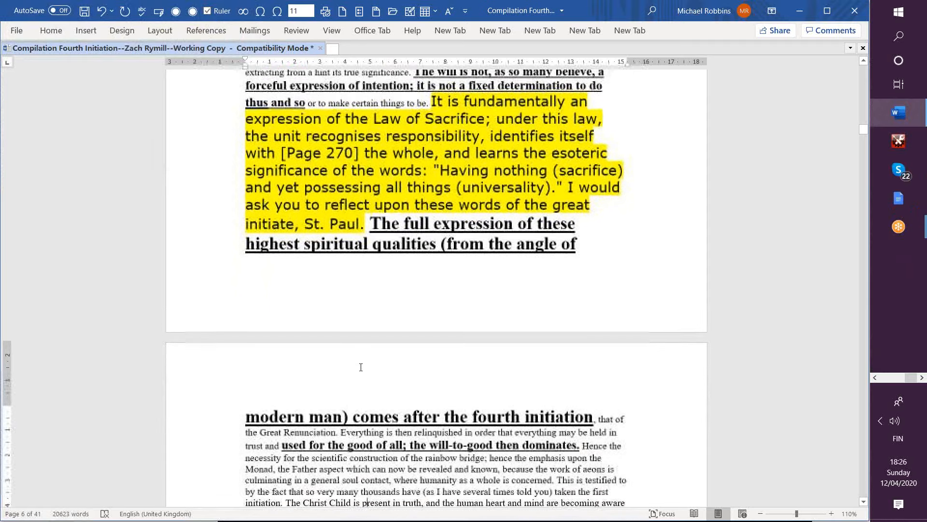
scroll("down", 3)
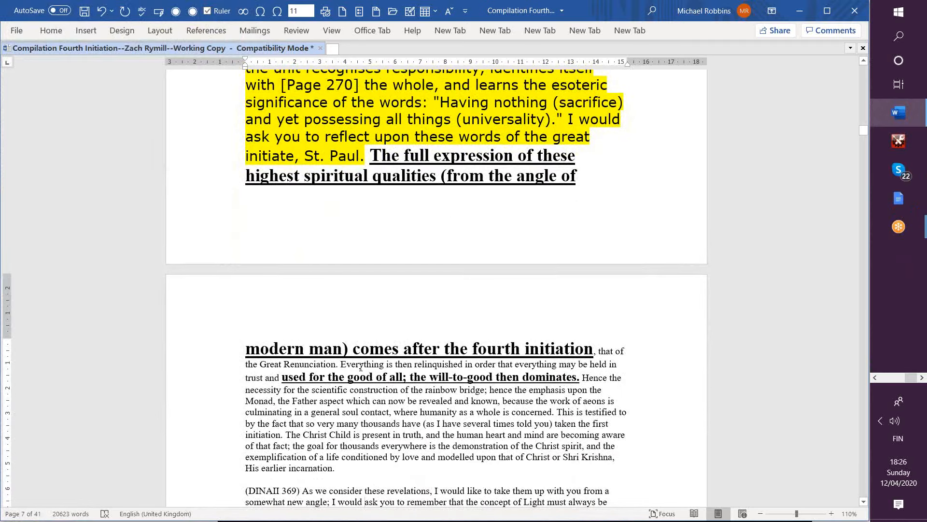
scroll("down", 3)
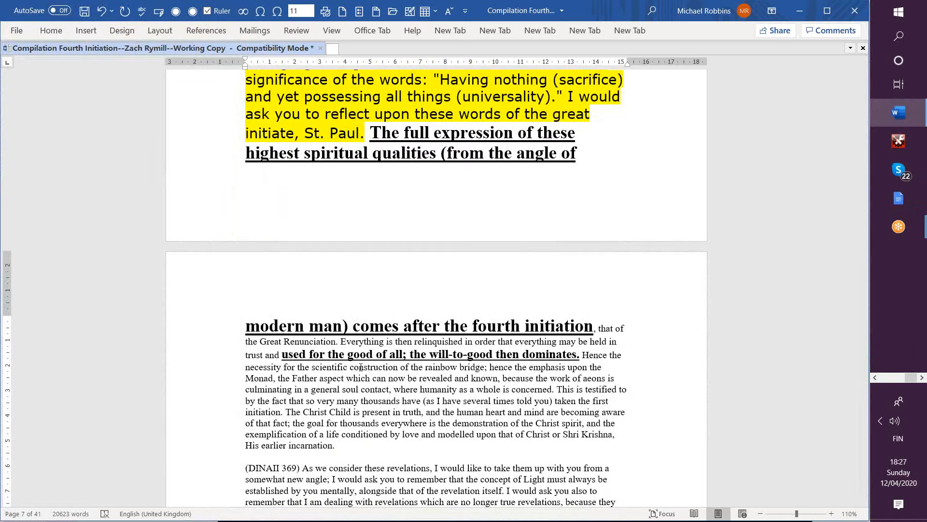
mouse_move(363, 502)
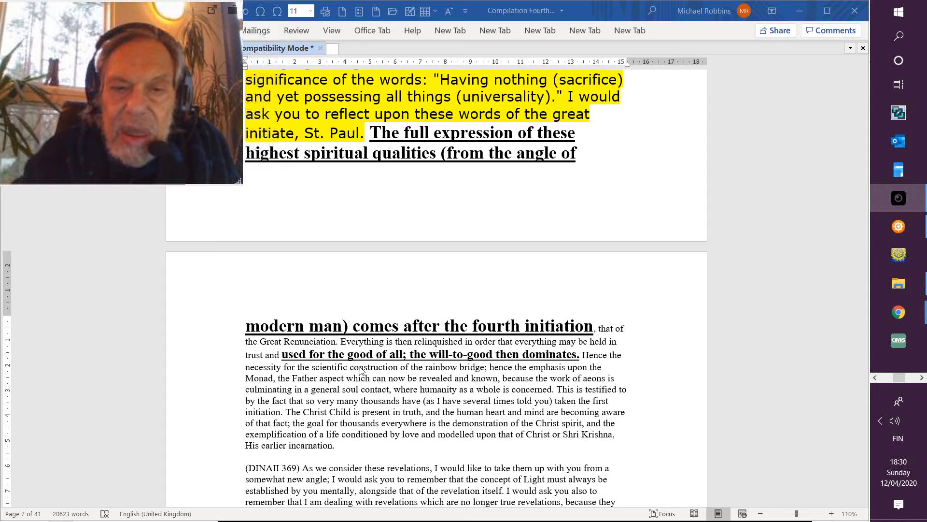
mouse_move(662, 356)
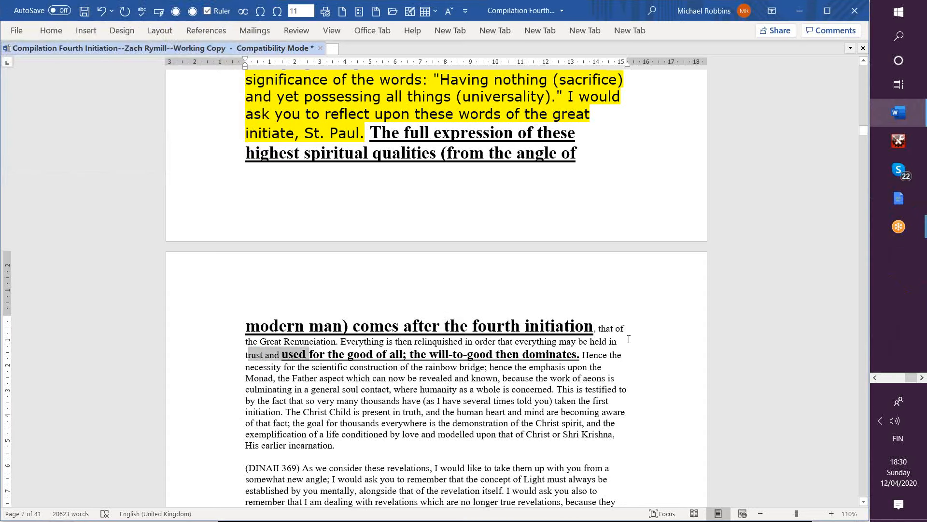
Step: Select 'that of the Great Renunciation' through 'held in trust' and show the highlight colours
left_click_drag(597, 327, 278, 355)
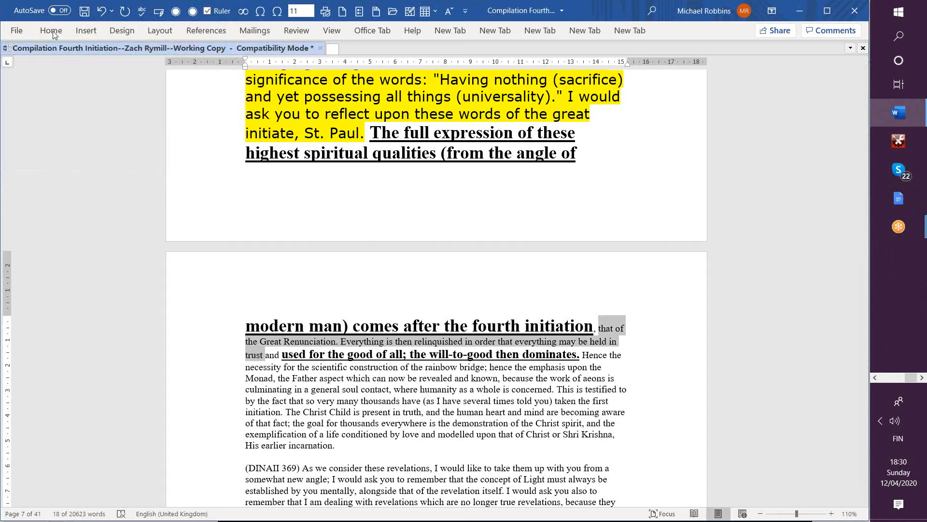
left_click(51, 30)
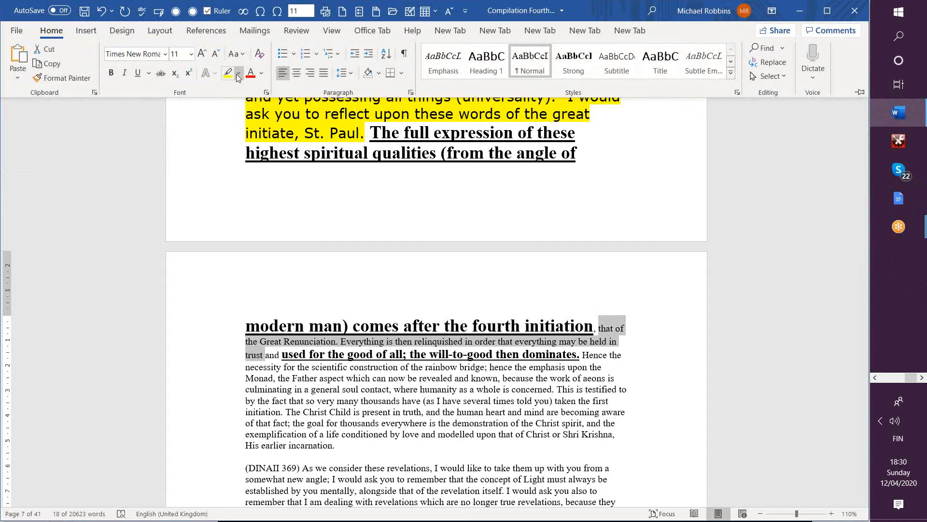
left_click(239, 74)
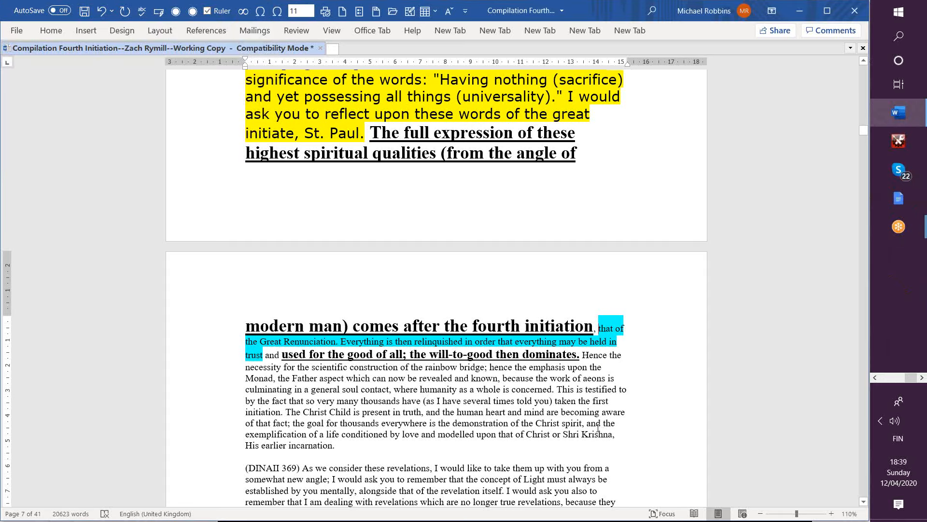
Step: Highlight 'the exemplification of a life conditioned by love' in pink
left_click_drag(596, 422, 437, 434)
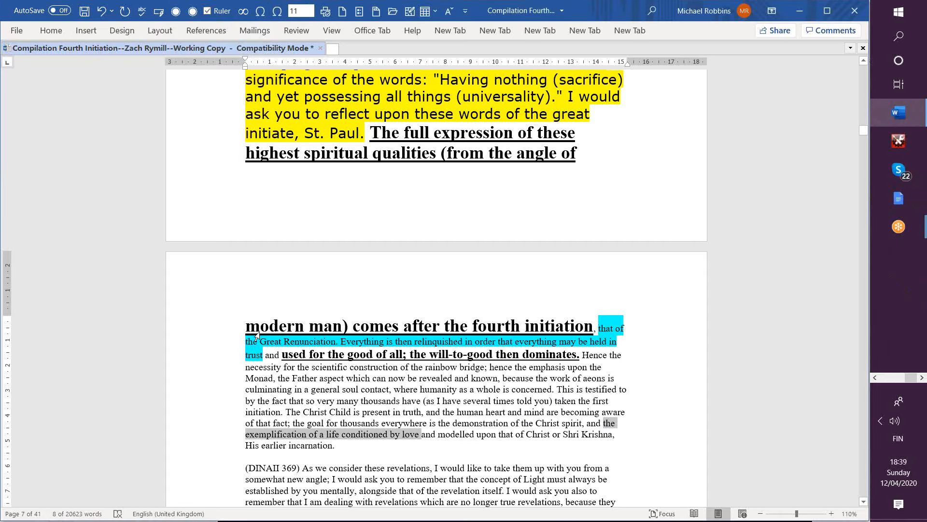
left_click(51, 30)
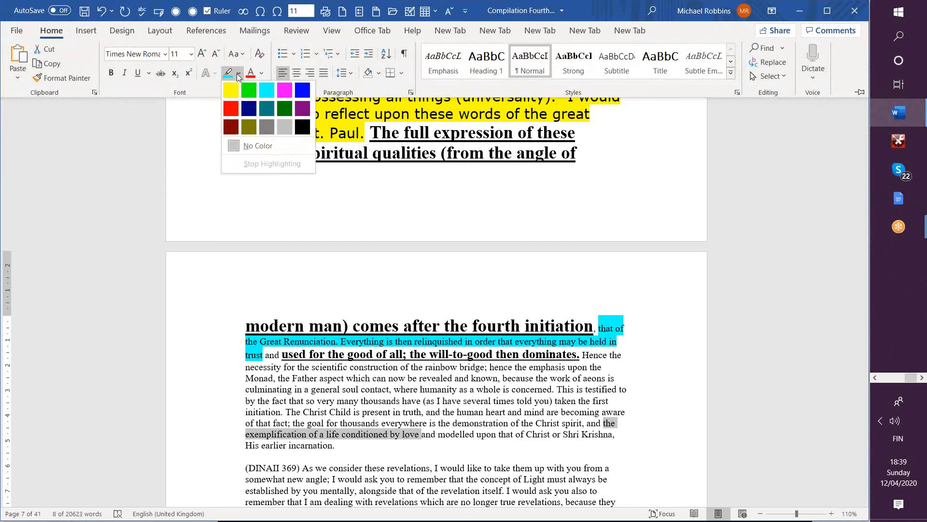
left_click(284, 89)
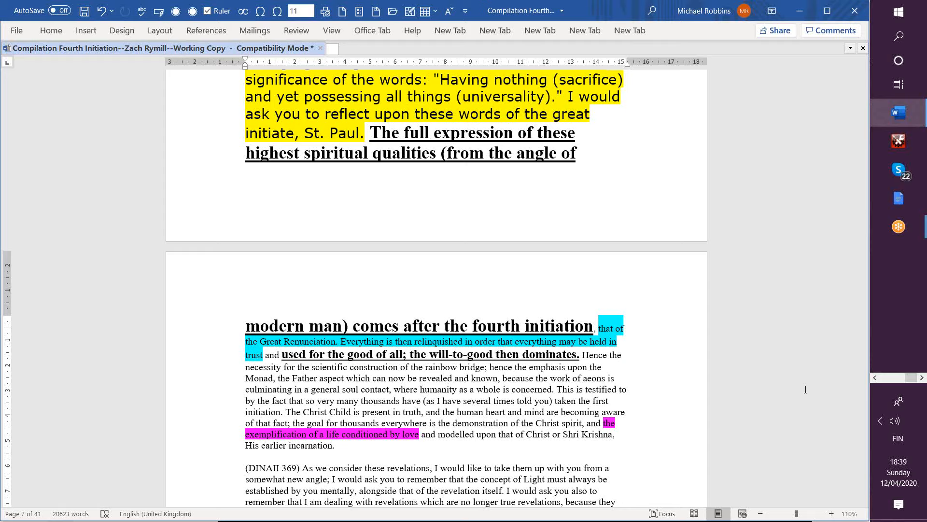
Step: Scroll down page 7 to the DINAII 369 four points of Revelation passage
scroll("down", 3)
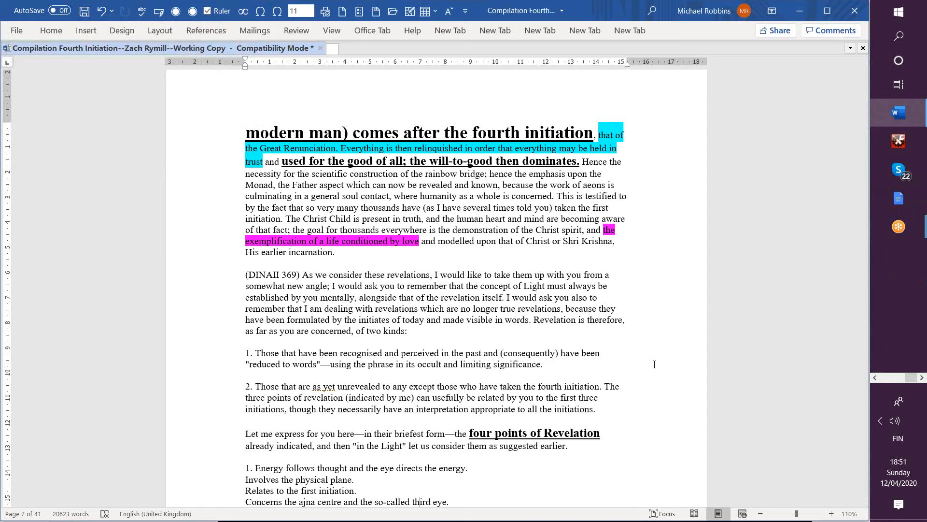
mouse_move(655, 367)
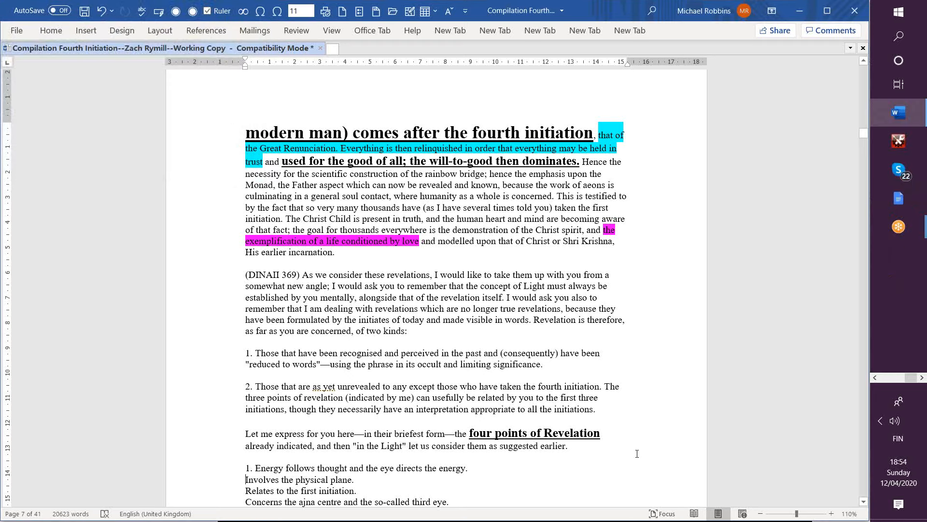
Step: Scroll further down the four points of Revelation list
scroll("down", 3)
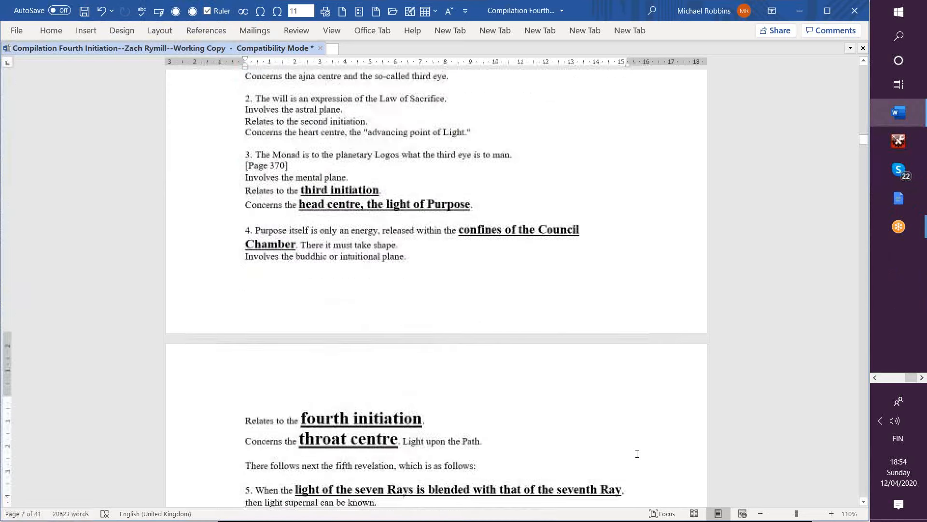
scroll("down", 3)
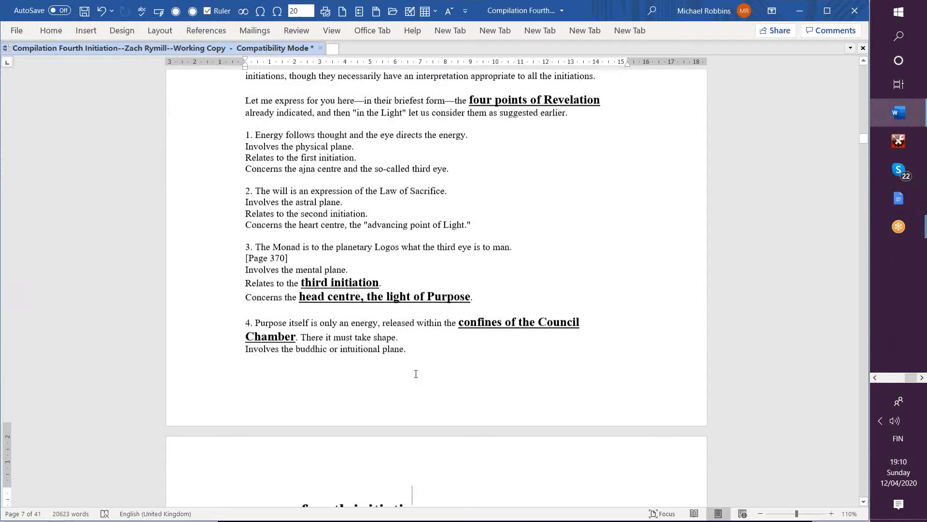
Step: Scroll to page 6 where the purple end-of-program marker sits
scroll("down", 3)
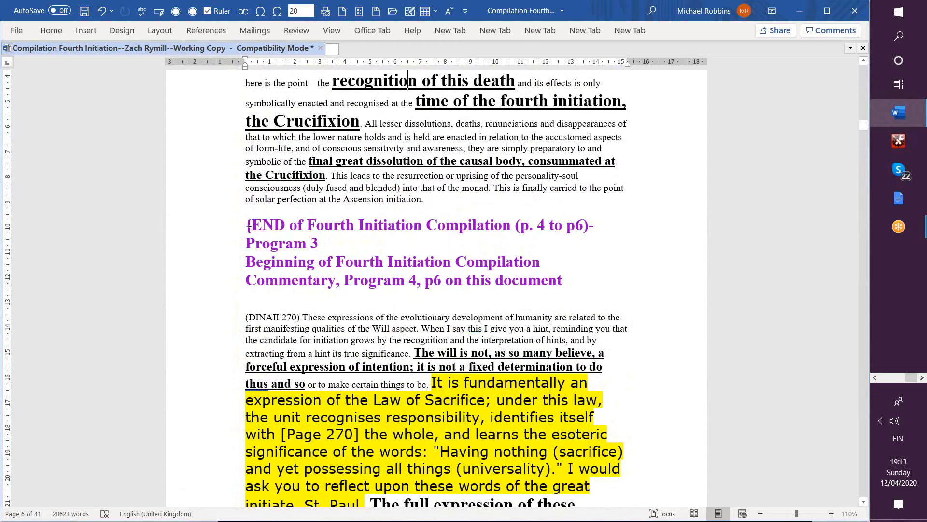
Step: Copy the purple marker after the fifth revelation and edit it to end Program 4, p. 6 to p8
left_click_drag(246, 225, 554, 280)
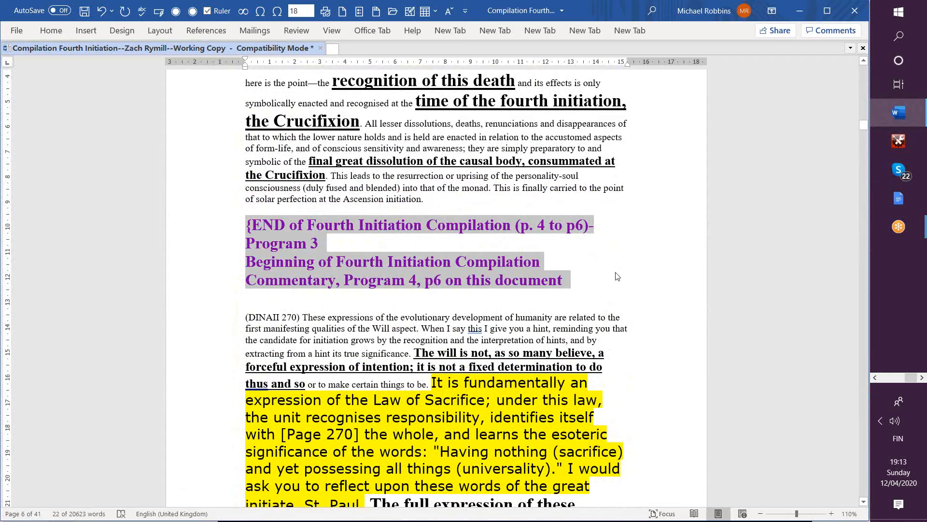
scroll("down", 3)
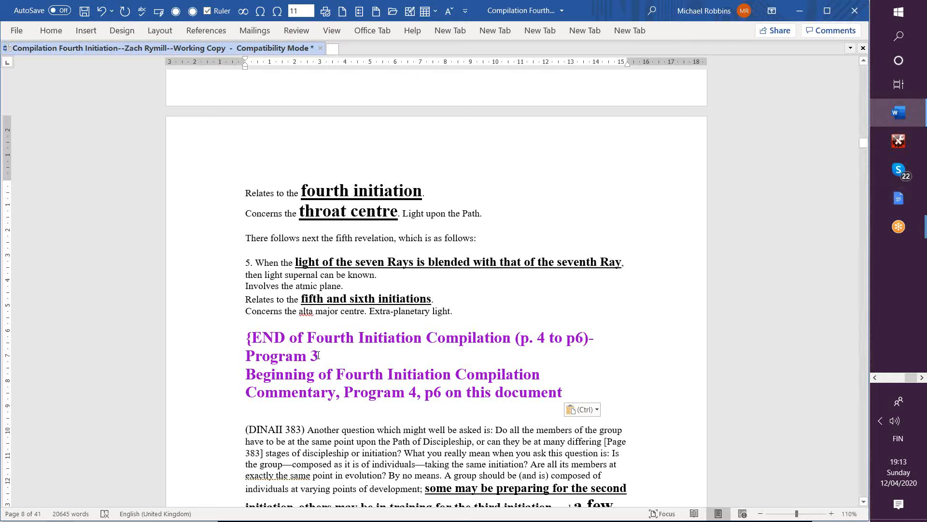
type("4")
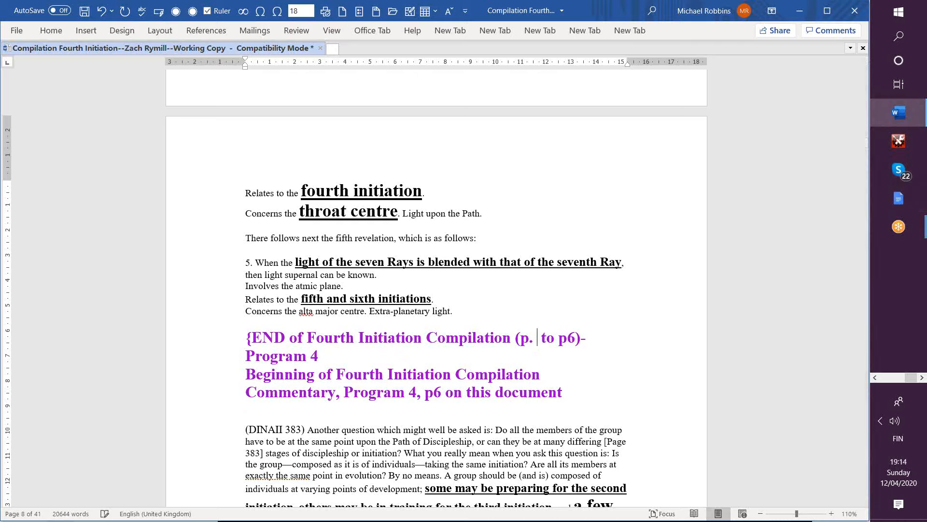
type("6")
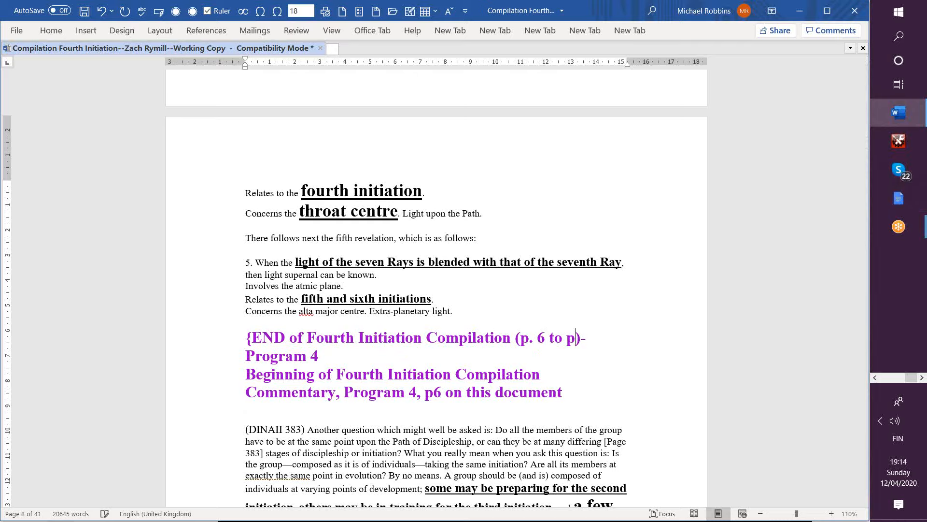
type("8")
left_click(404, 382)
type("if")
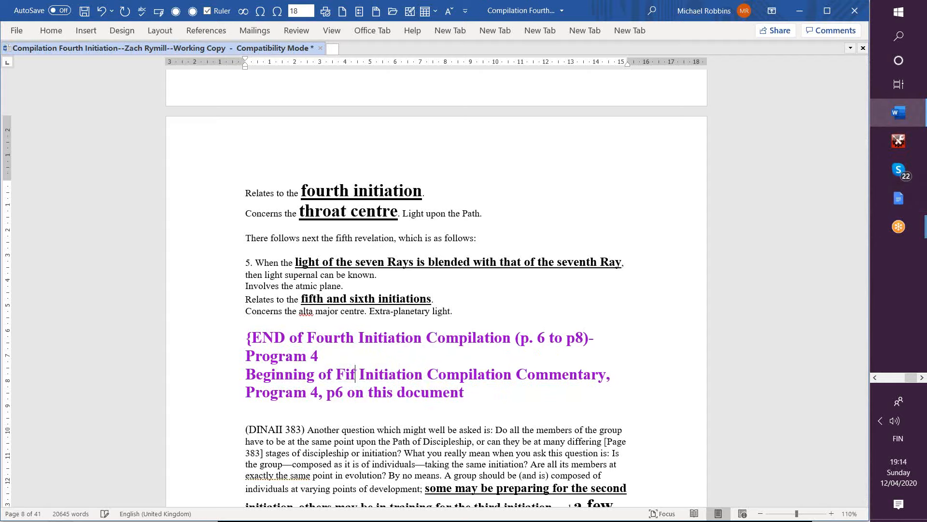
Step: Reword the marker to announce the Fifth Initiation Compilation Commentary, Program 5, p8
type("th")
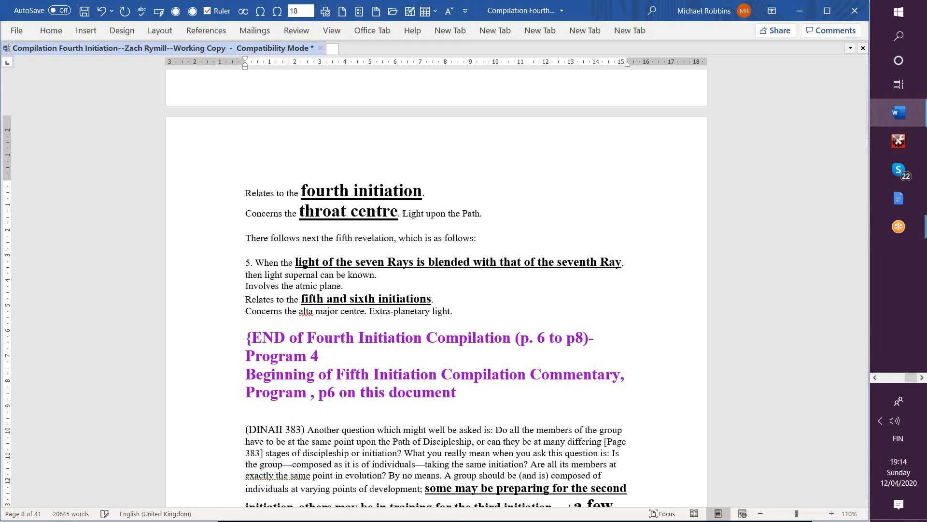
type("5")
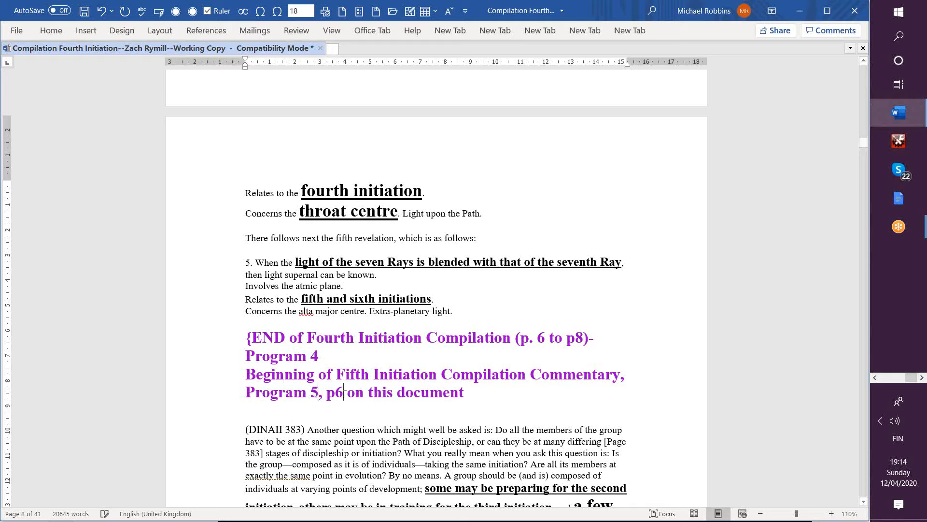
type("8")
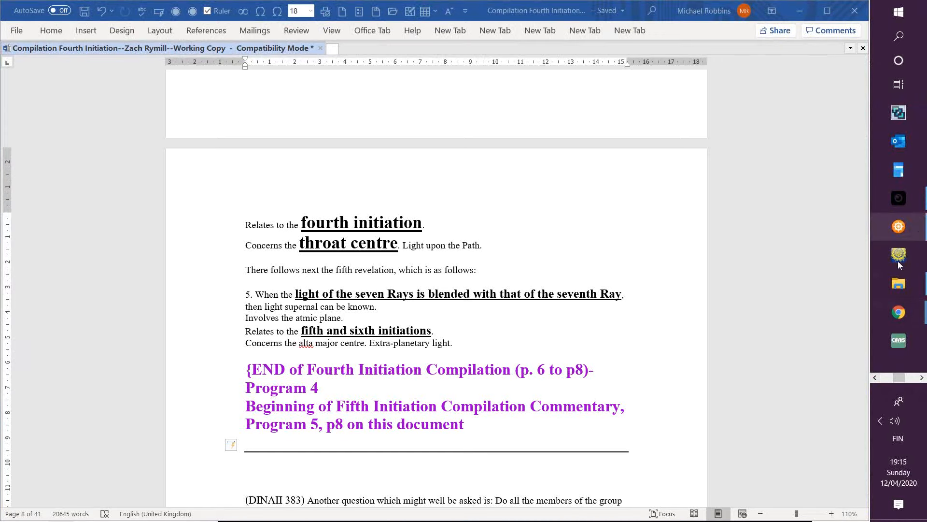
mouse_move(898, 284)
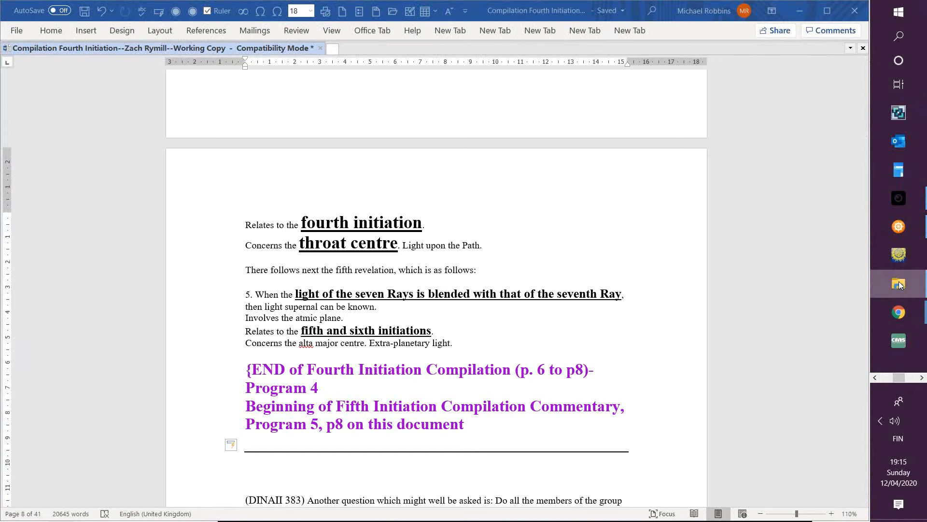
Step: Open a new maximised File Explorer window on Local Disk D
right_click(898, 284)
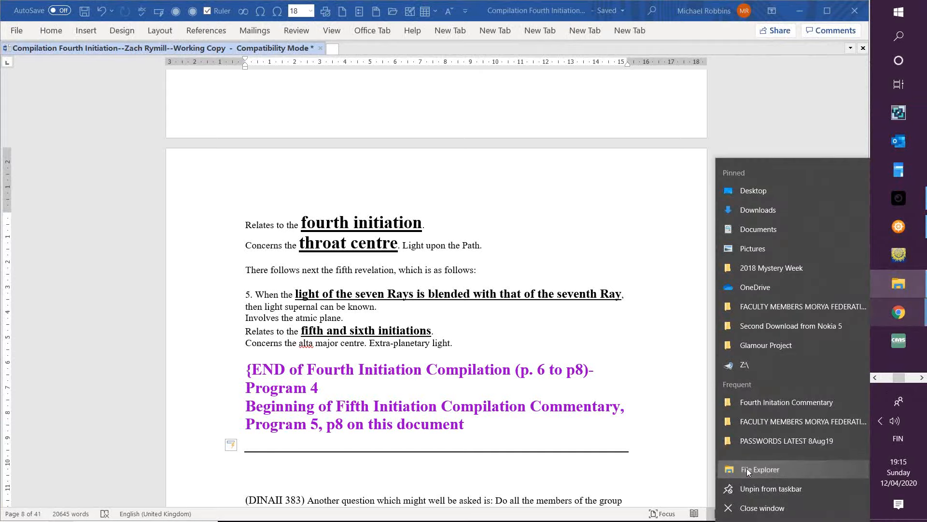
left_click(759, 469)
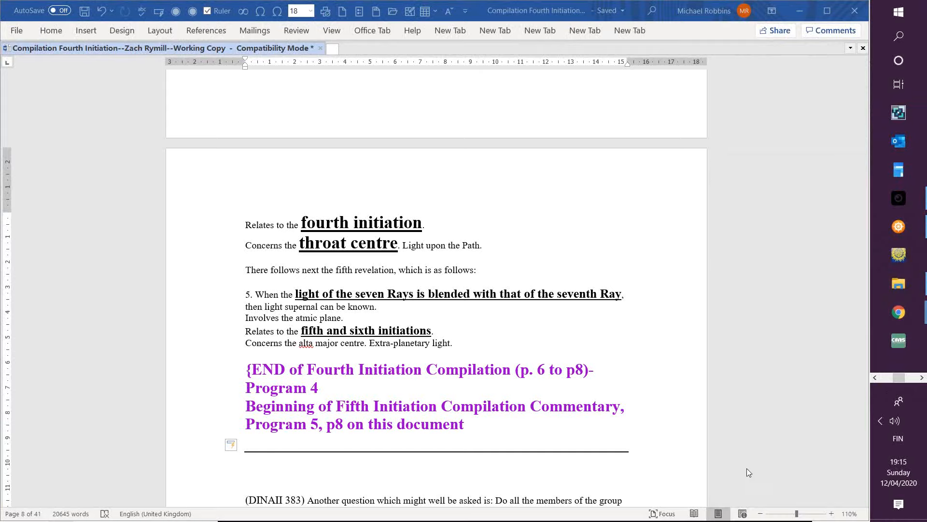
left_click(898, 283)
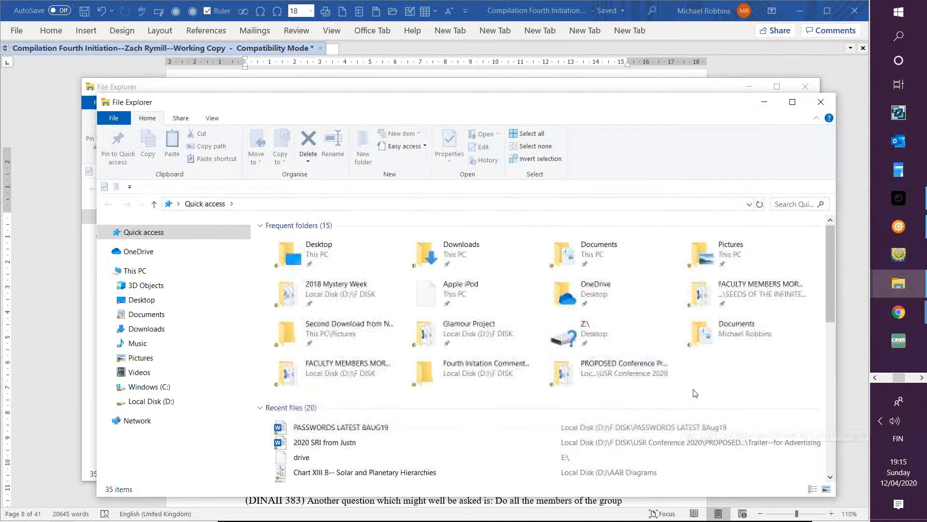
mouse_move(792, 102)
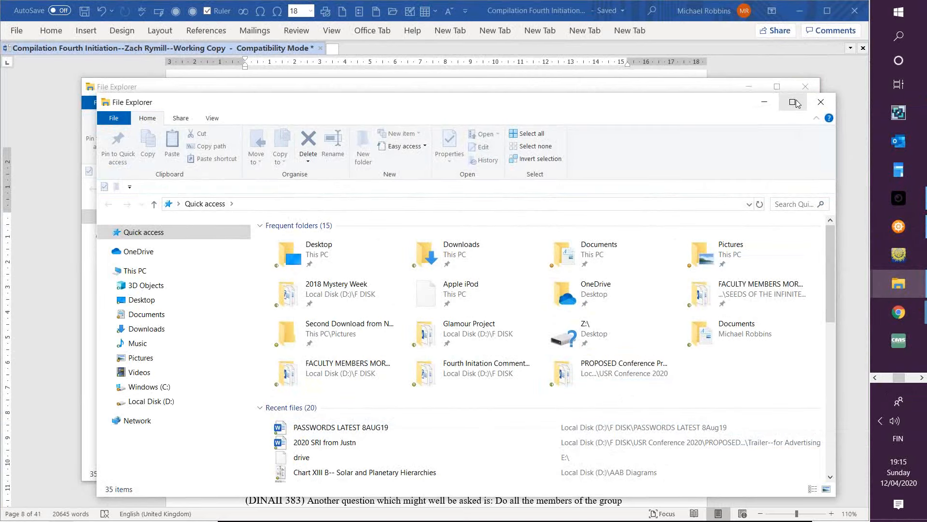
left_click(793, 102)
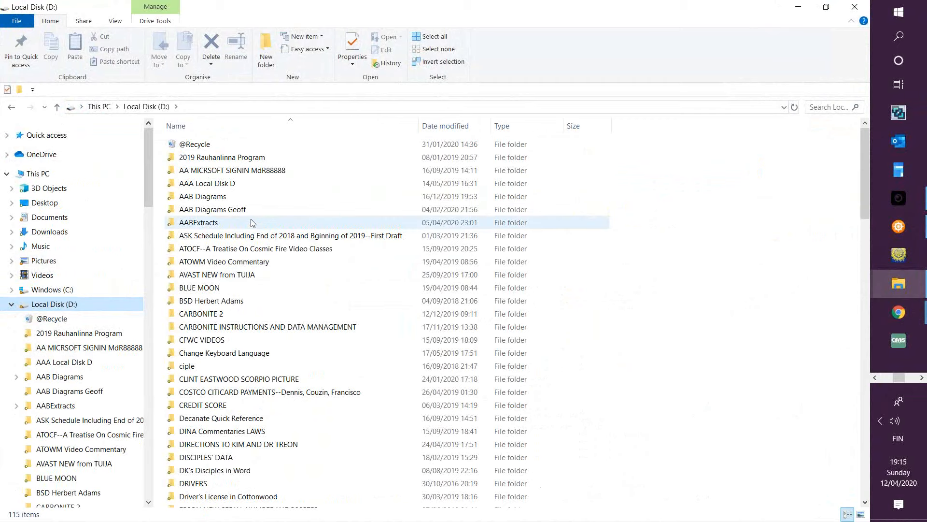
double_click(198, 222)
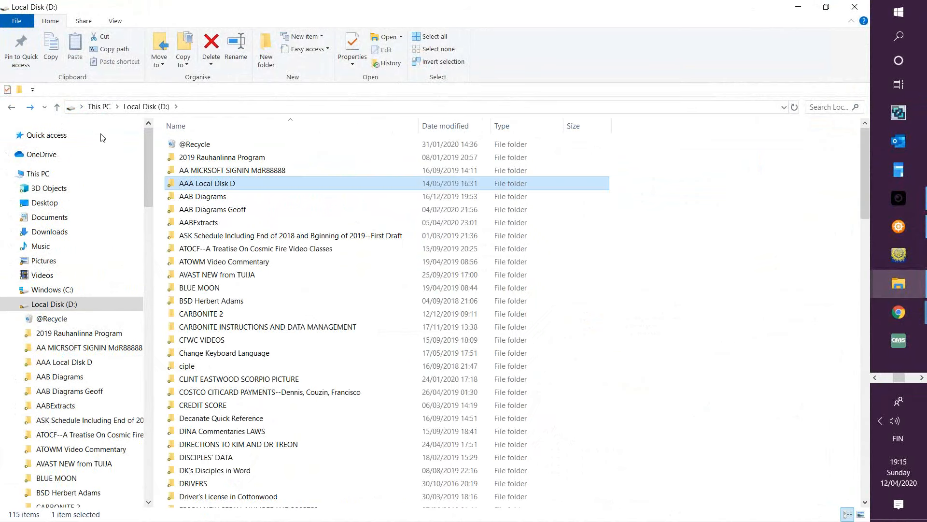
Step: Open Chart XII--Parabrahm from the AAB Diagrams folder in Photos
left_click(203, 197)
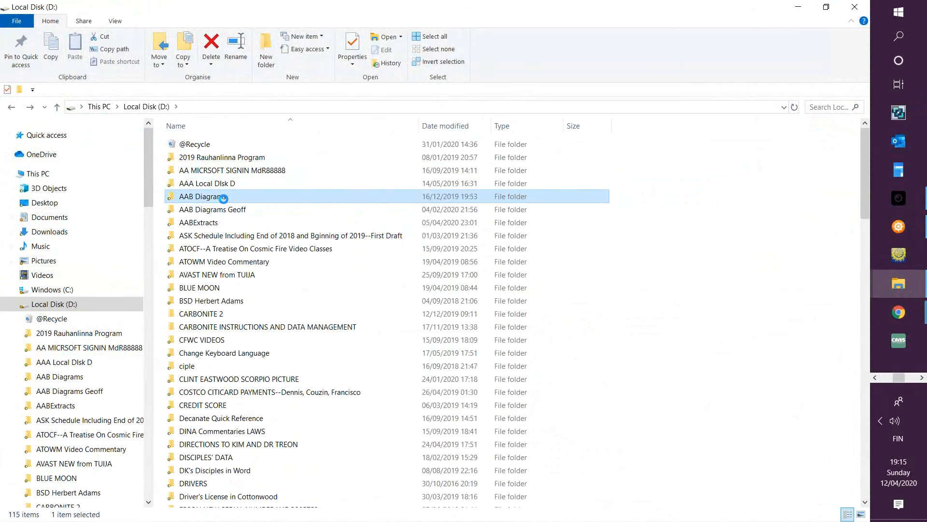
double_click(200, 196)
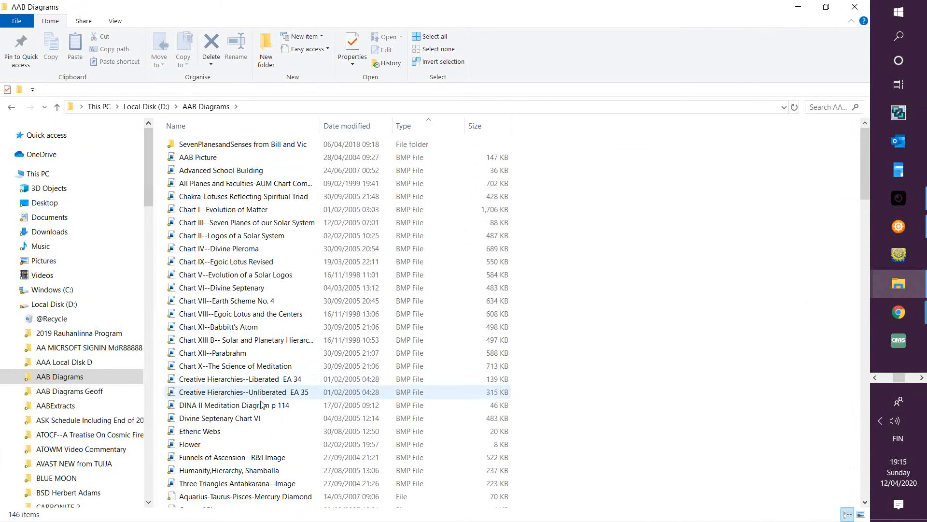
left_click(232, 456)
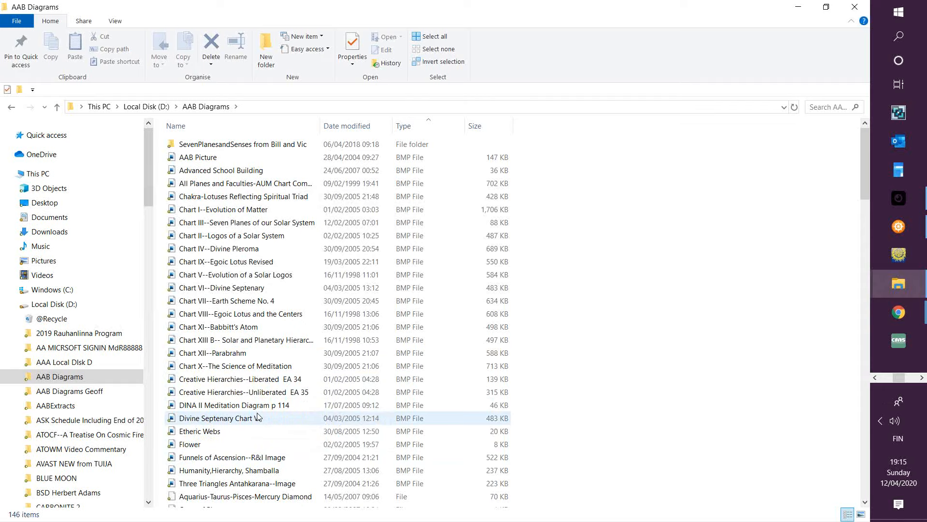
left_click(265, 348)
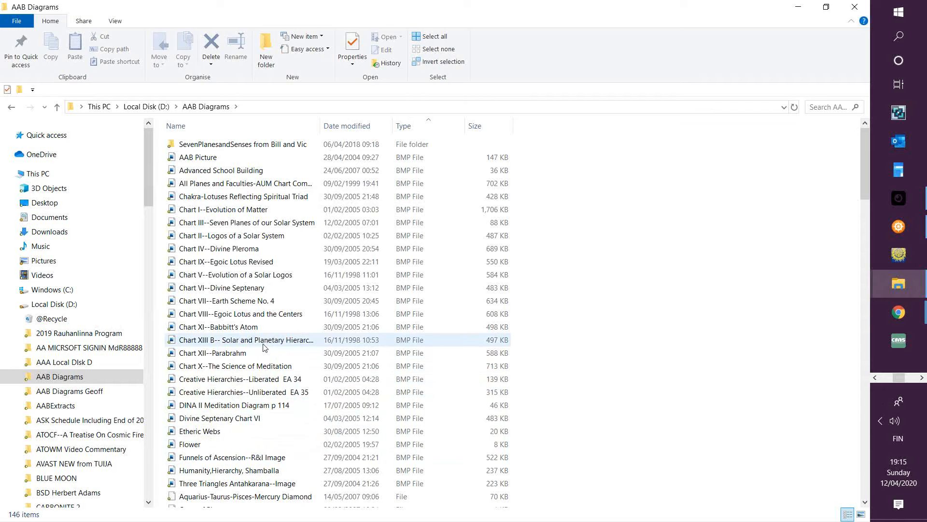
right_click(205, 352)
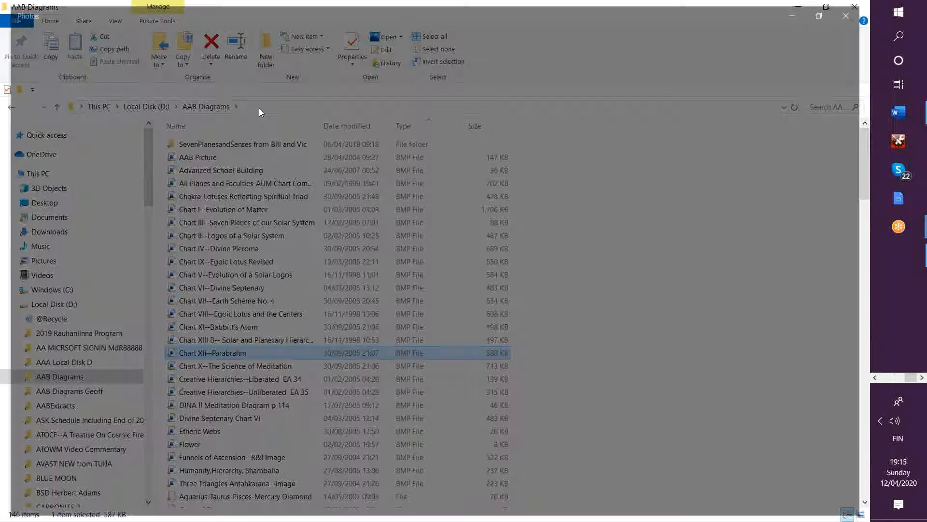
double_click(212, 353)
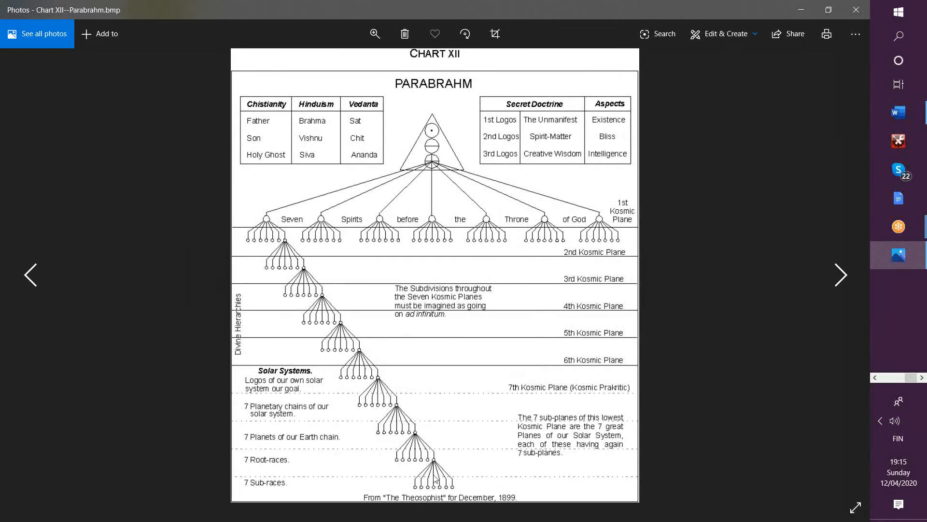
mouse_move(493, 465)
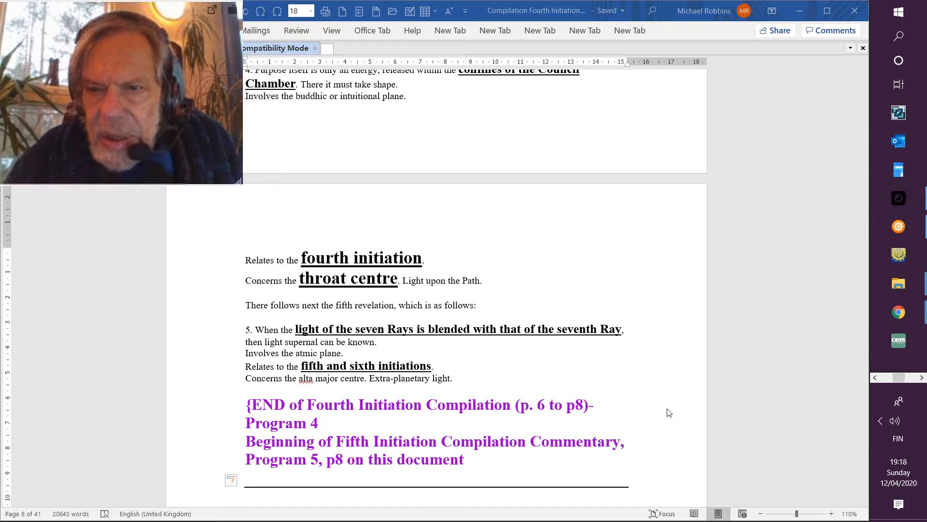
mouse_move(767, 313)
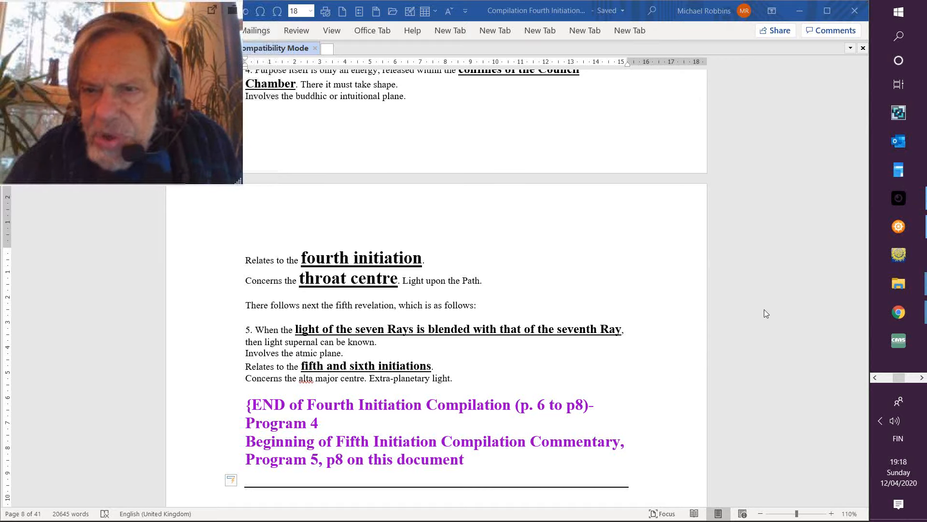
mouse_move(761, 230)
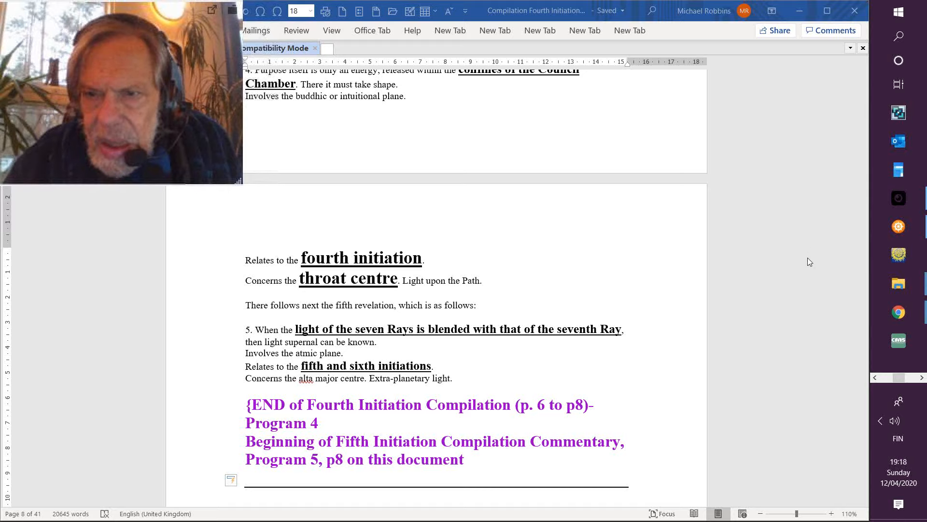
mouse_move(678, 140)
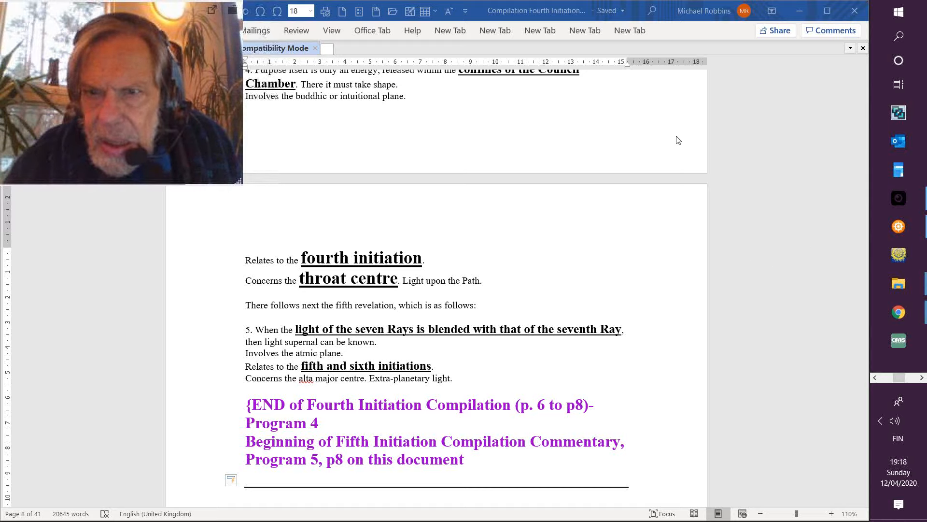
mouse_move(713, 160)
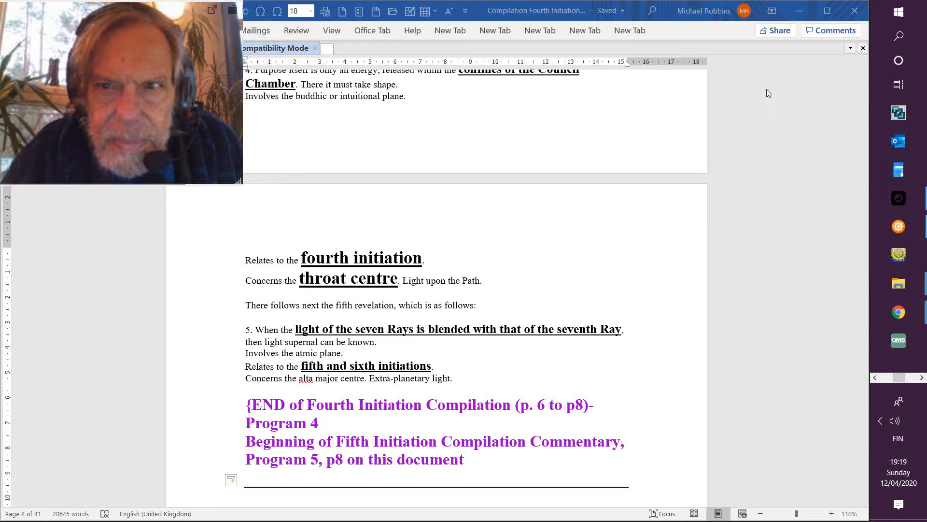
mouse_move(773, 91)
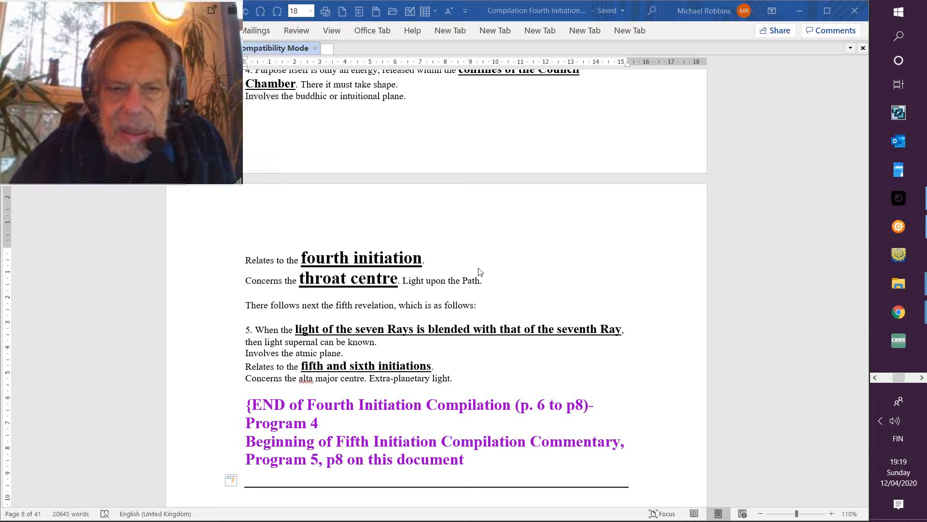
mouse_move(614, 268)
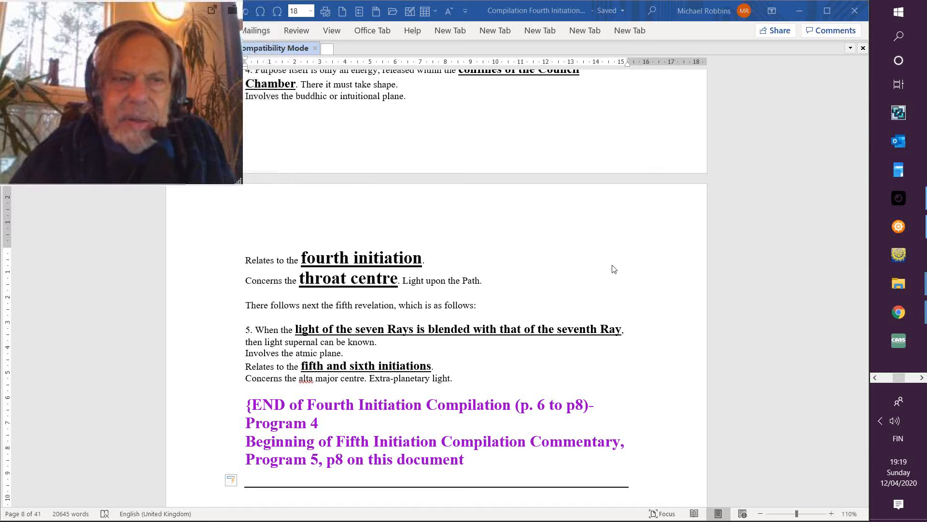